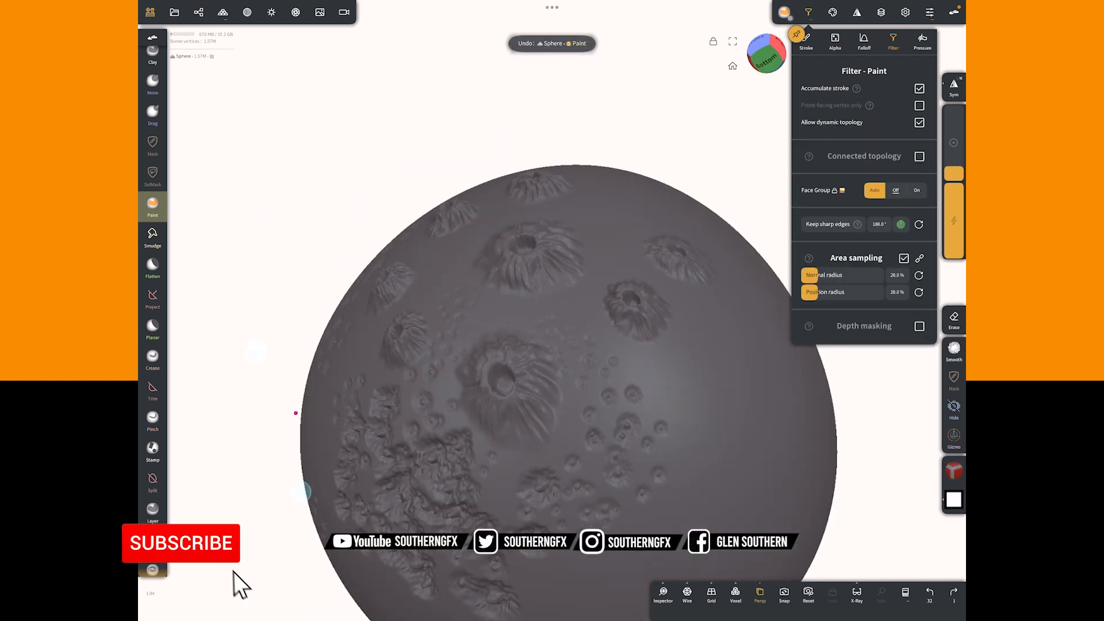
- Enable Depth masking in the Paint filter and adjust its height offset slider
{"action": "left_click", "coordinate": [919, 326]}
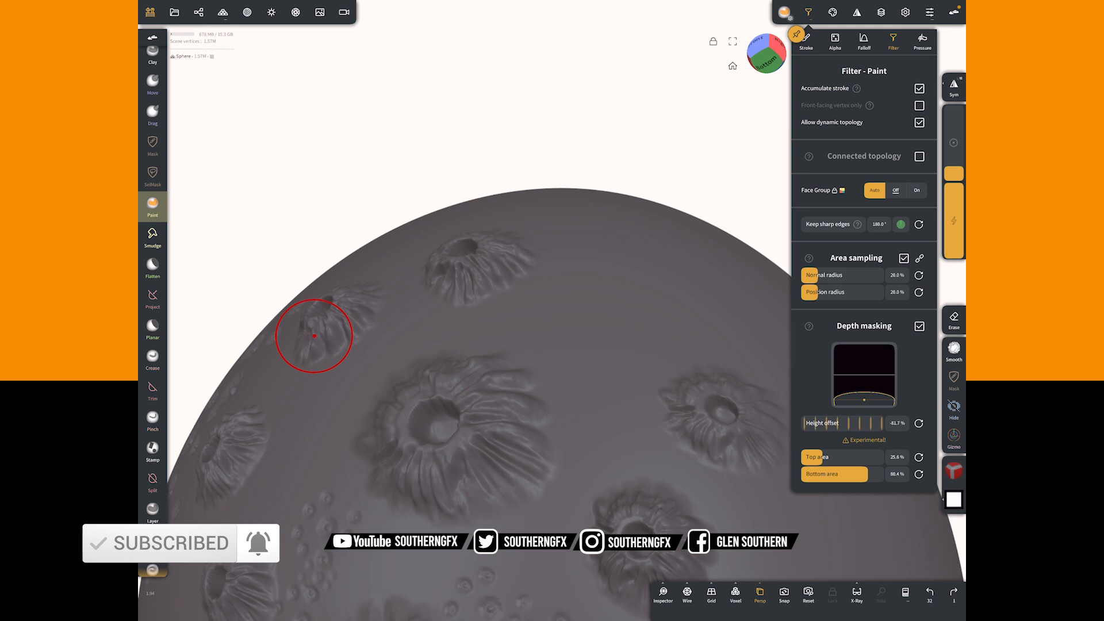
{"action": "left_click_drag", "start_coordinate": [813, 423], "coordinate": [866, 423]}
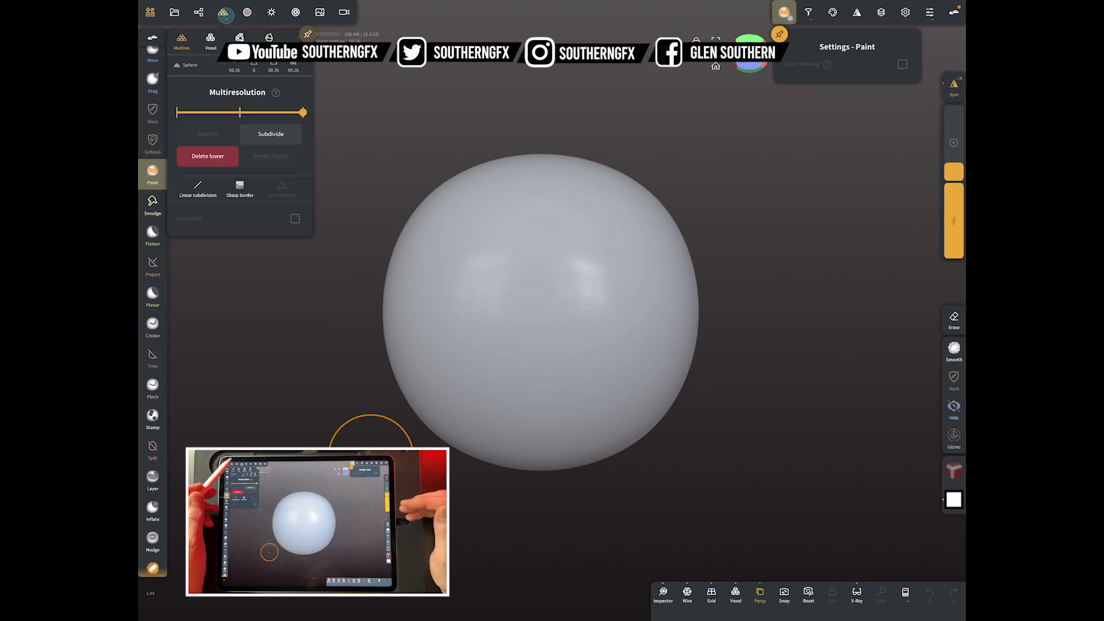
- Subdivide the sphere twice in Multiresolution, reaching about 1.57M vertices
{"action": "left_click", "coordinate": [270, 134]}
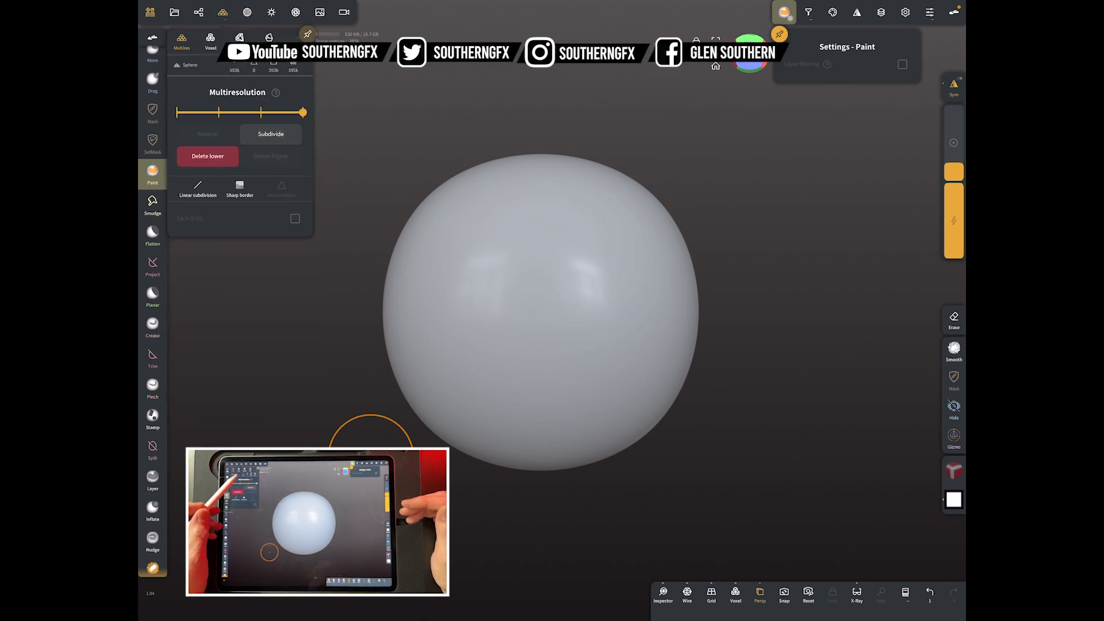
{"action": "left_click", "coordinate": [270, 134]}
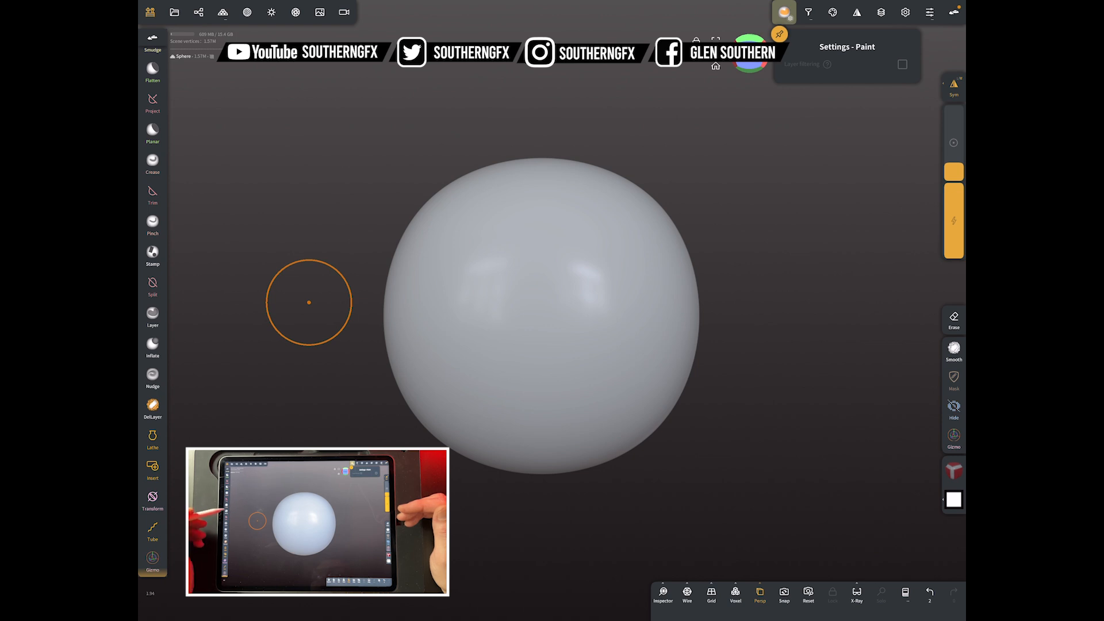
- Stamp crater alphas and clusters of small pits across the sphere
{"action": "left_click", "coordinate": [152, 253]}
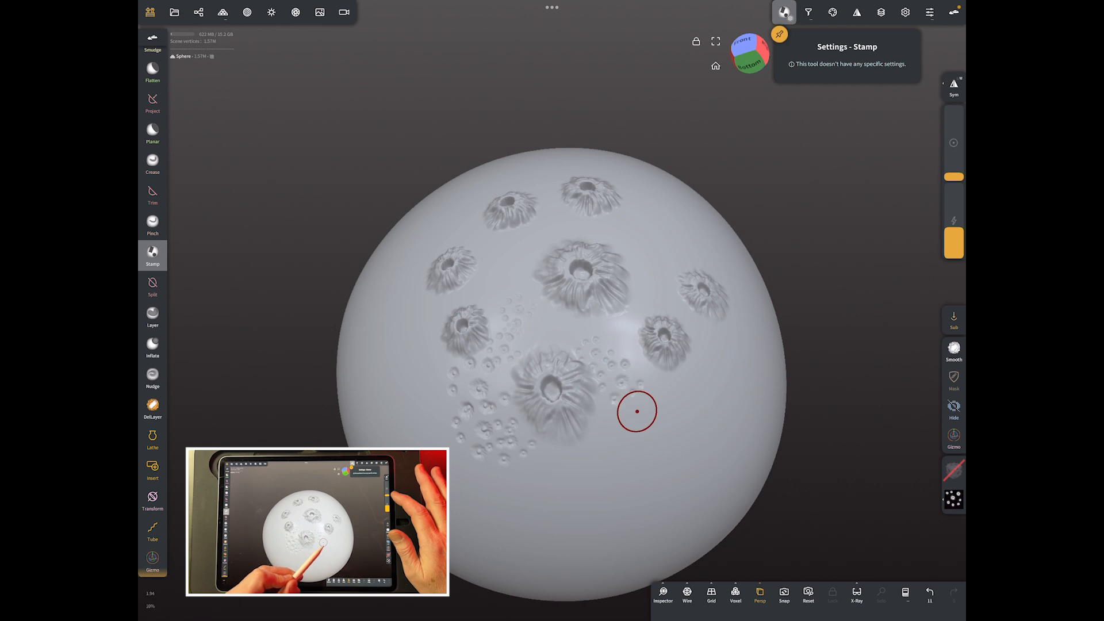
{"action": "left_click_drag", "start_coordinate": [636, 411], "coordinate": [430, 414]}
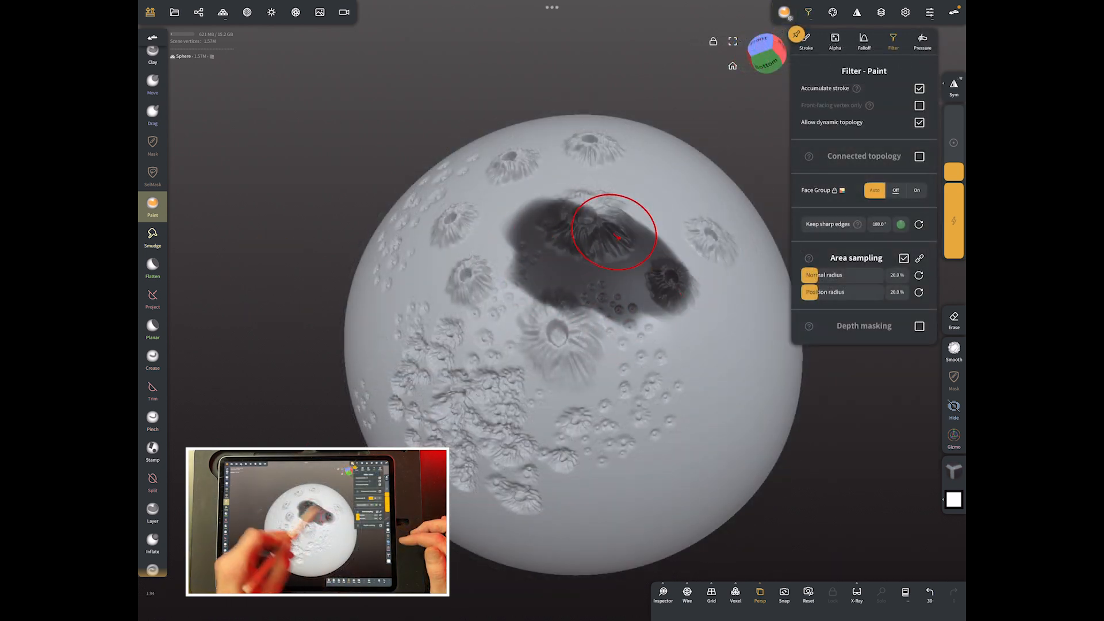
- Brush dark colour over the upper craters with depth masking off
{"action": "left_click_drag", "start_coordinate": [614, 234], "coordinate": [568, 340]}
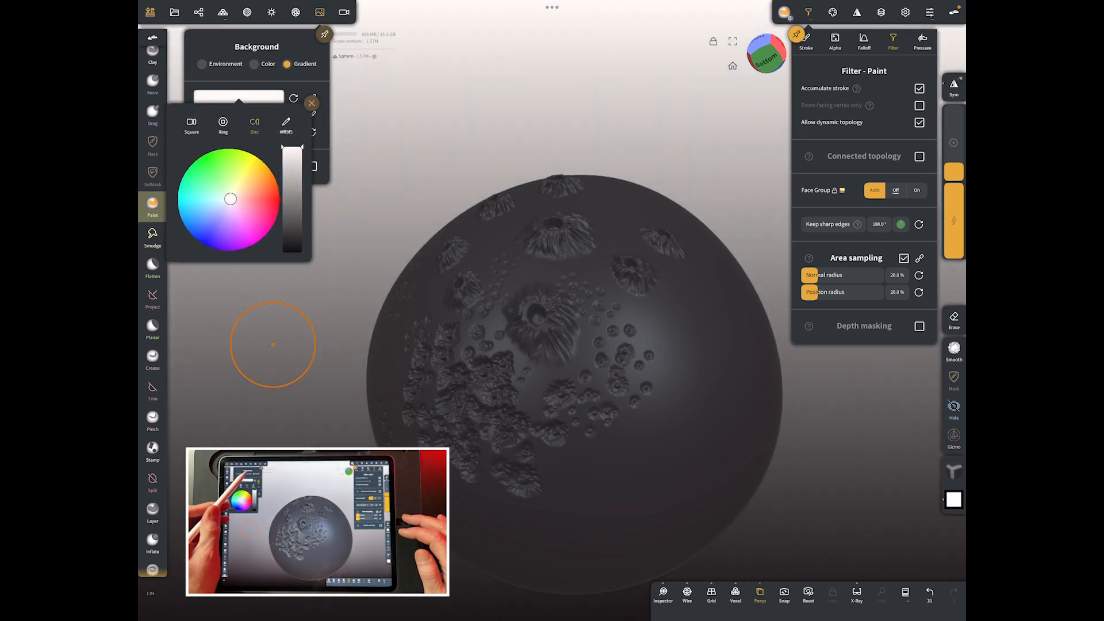
- Lighten the background gradient and undo the red test paint stroke
{"action": "left_click", "coordinate": [311, 103]}
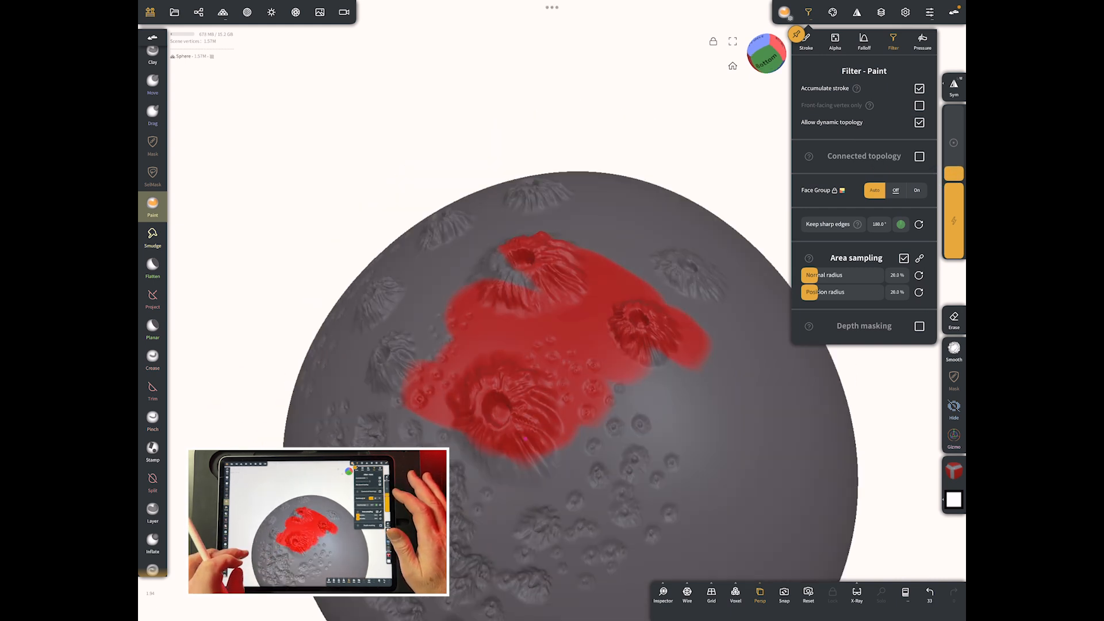
{"action": "key", "text": "ctrl+z"}
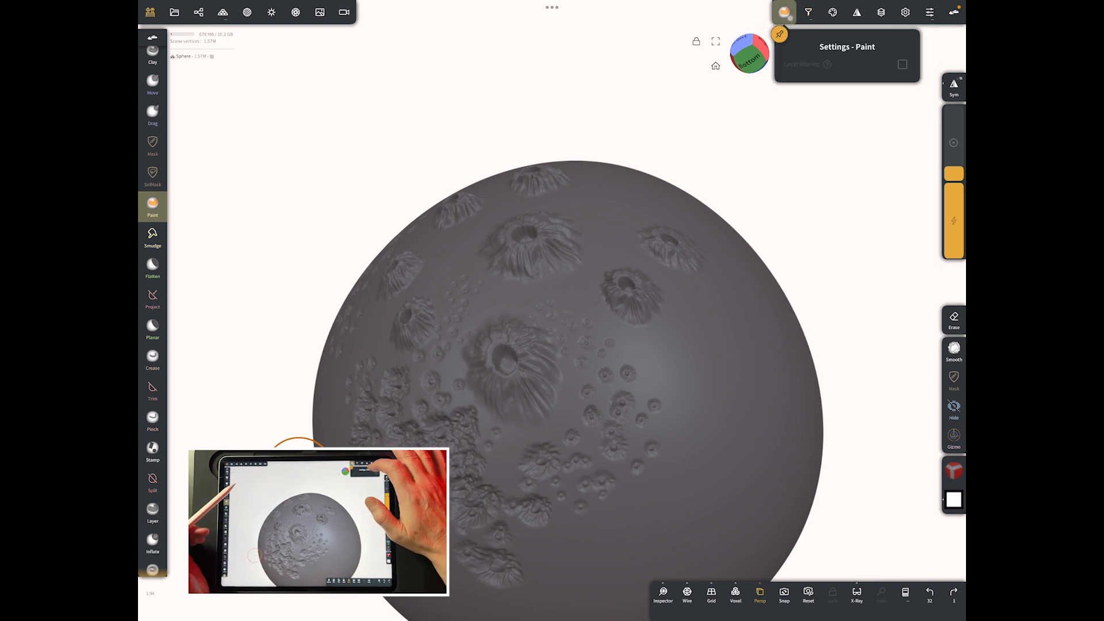
{"action": "left_click", "coordinate": [809, 12]}
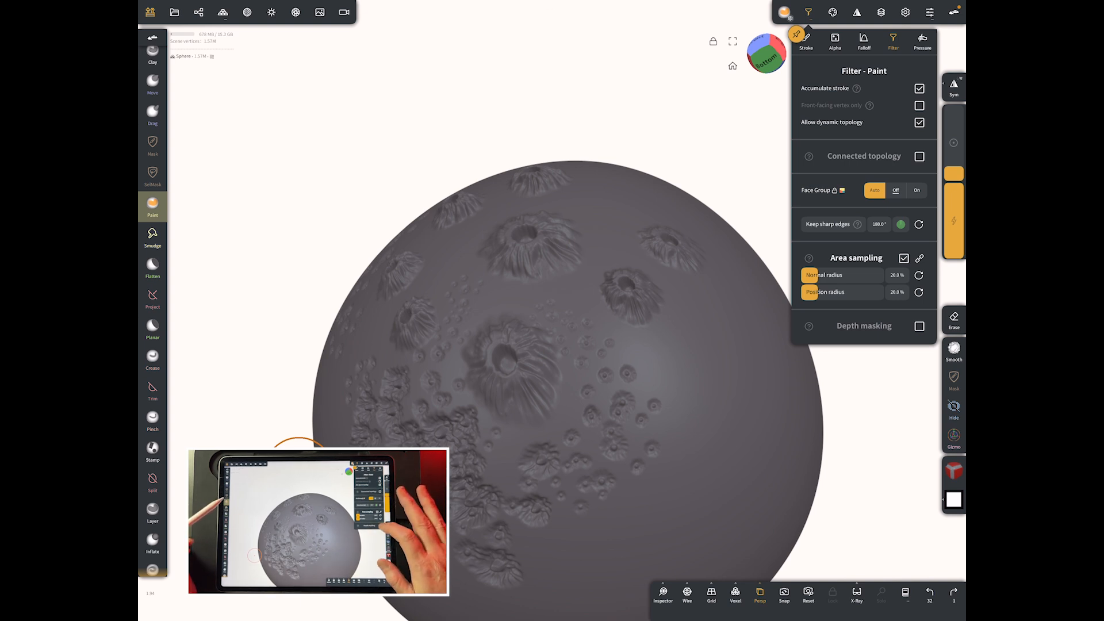
- Enable Depth masking and tune height offset, top and bottom areas, ending strongly negative
{"action": "left_click", "coordinate": [919, 324]}
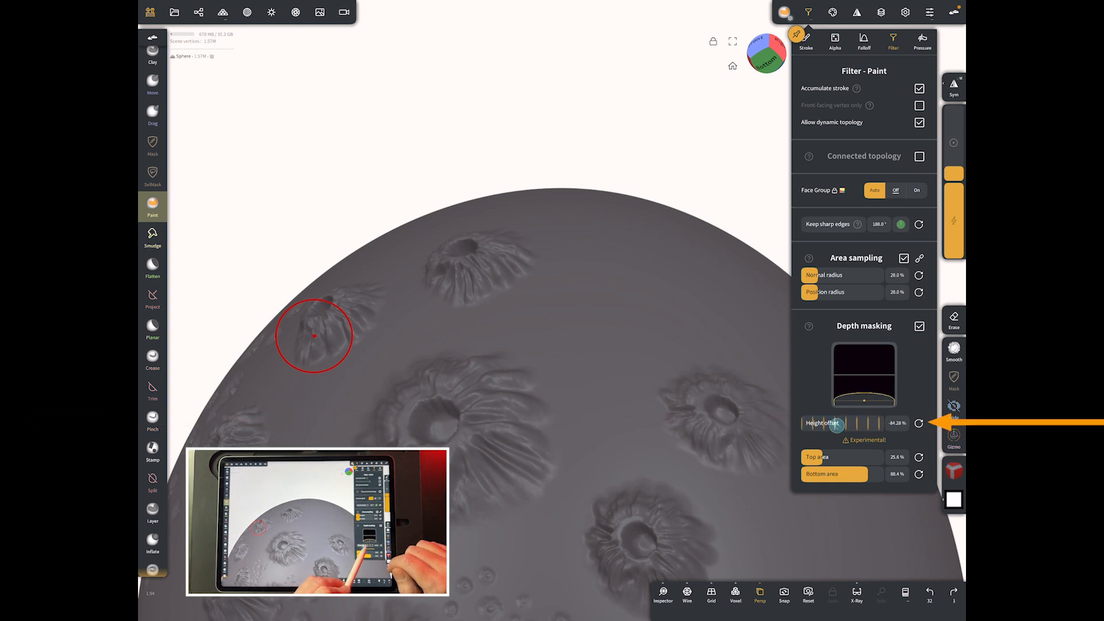
{"action": "left_click_drag", "start_coordinate": [812, 423], "coordinate": [872, 423]}
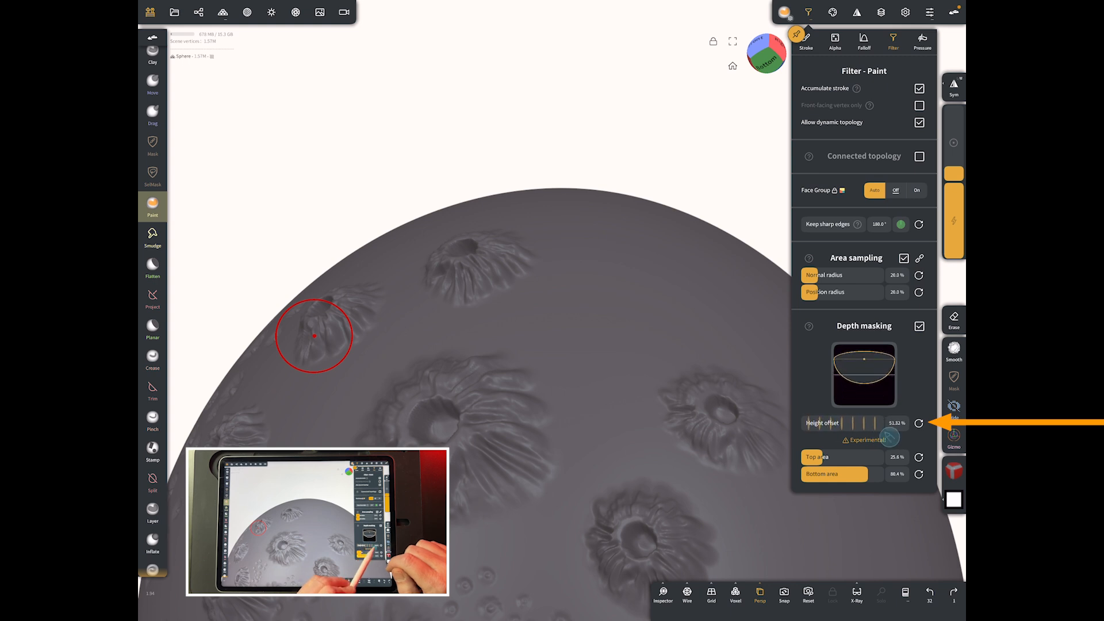
{"action": "left_click_drag", "start_coordinate": [872, 422], "coordinate": [852, 422]}
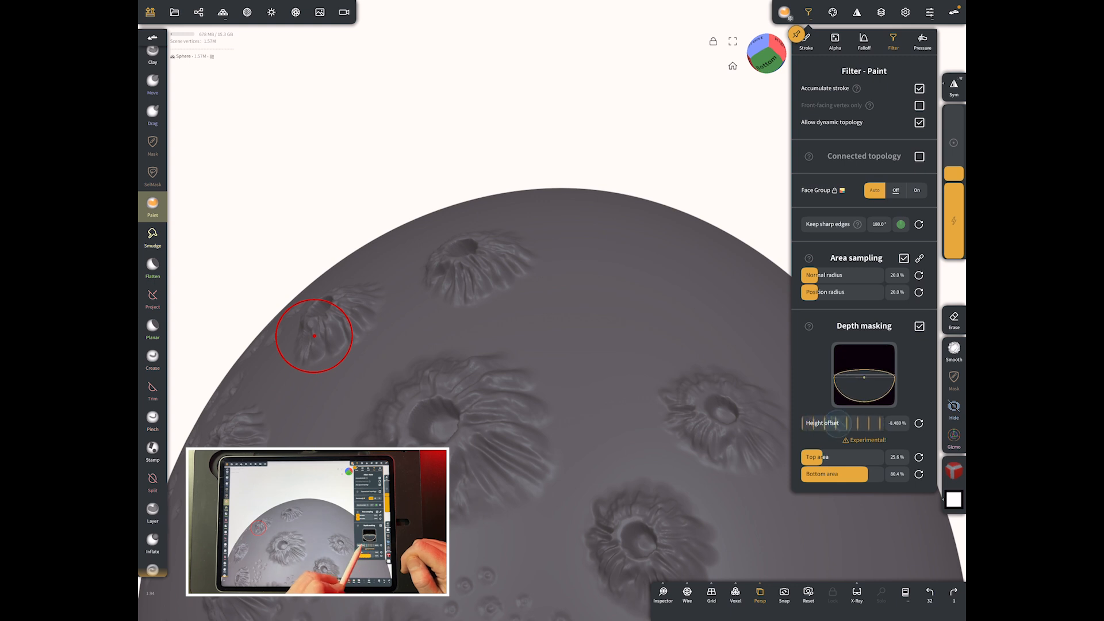
{"action": "left_click_drag", "start_coordinate": [834, 423], "coordinate": [880, 422]}
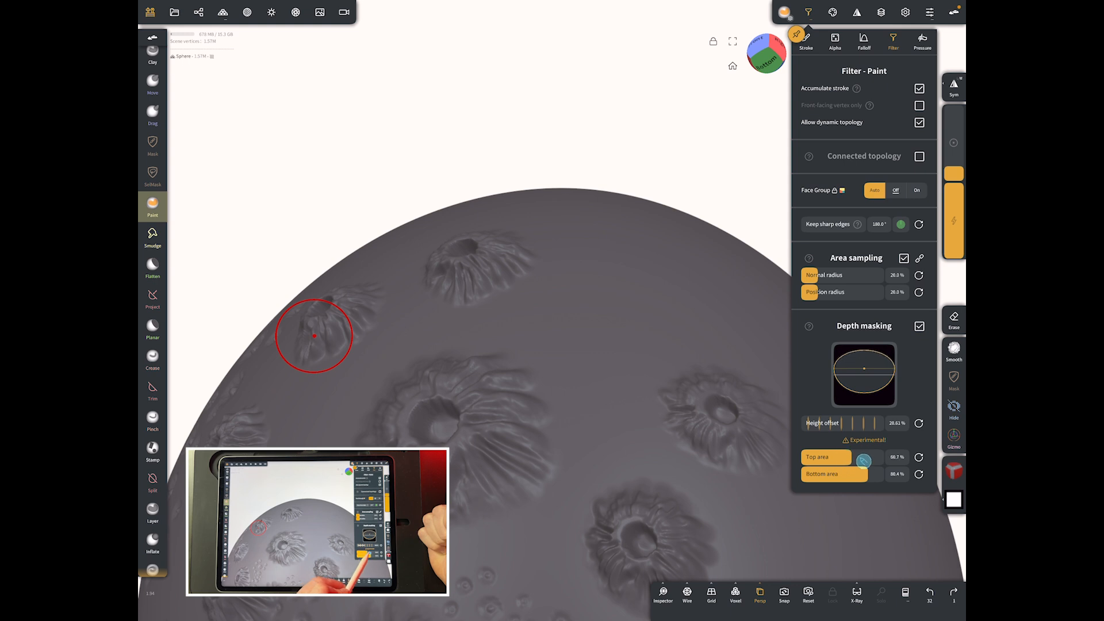
{"action": "left_click_drag", "start_coordinate": [852, 473], "coordinate": [884, 473]}
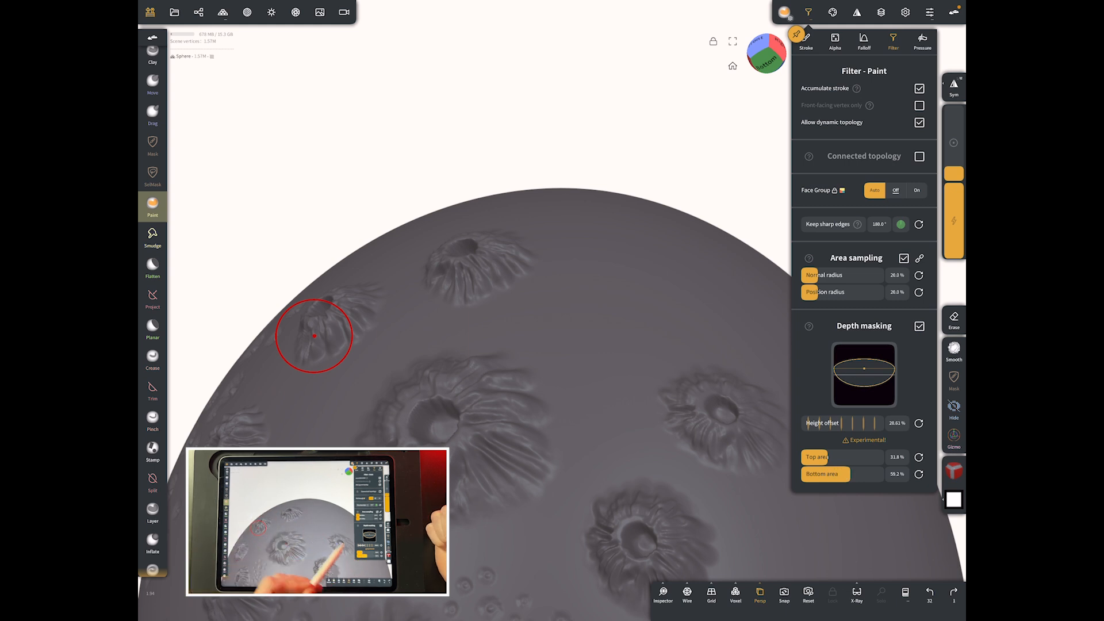
{"action": "left_click_drag", "start_coordinate": [840, 423], "coordinate": [855, 423]}
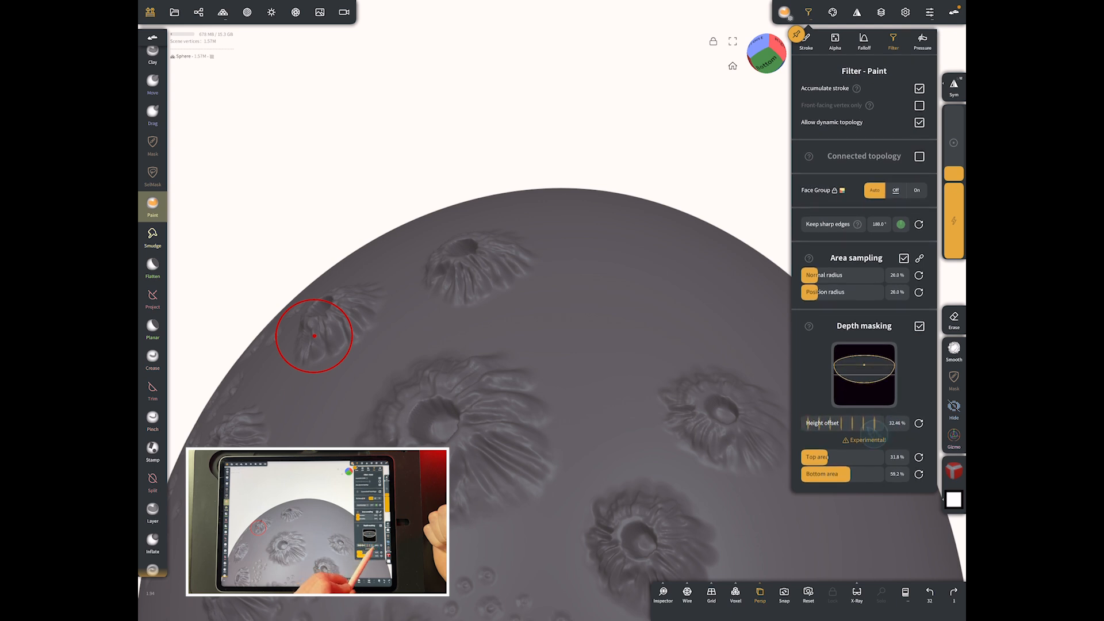
{"action": "left_click_drag", "start_coordinate": [830, 423], "coordinate": [880, 422]}
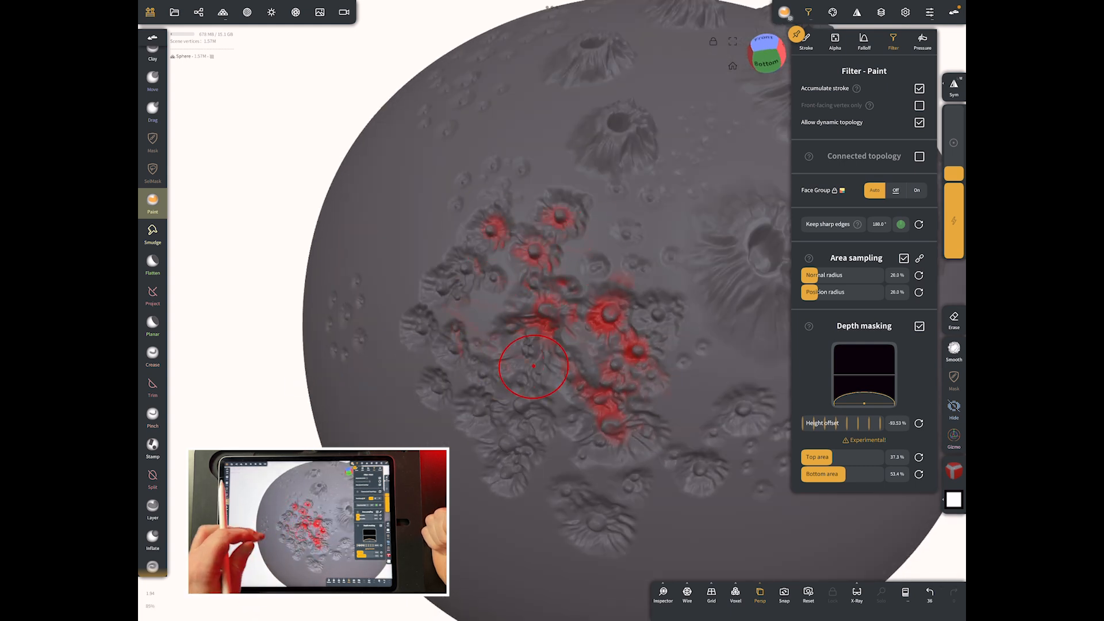
- Paint red into the crater hollows and across the large central crater
{"action": "left_click_drag", "start_coordinate": [533, 366], "coordinate": [475, 376]}
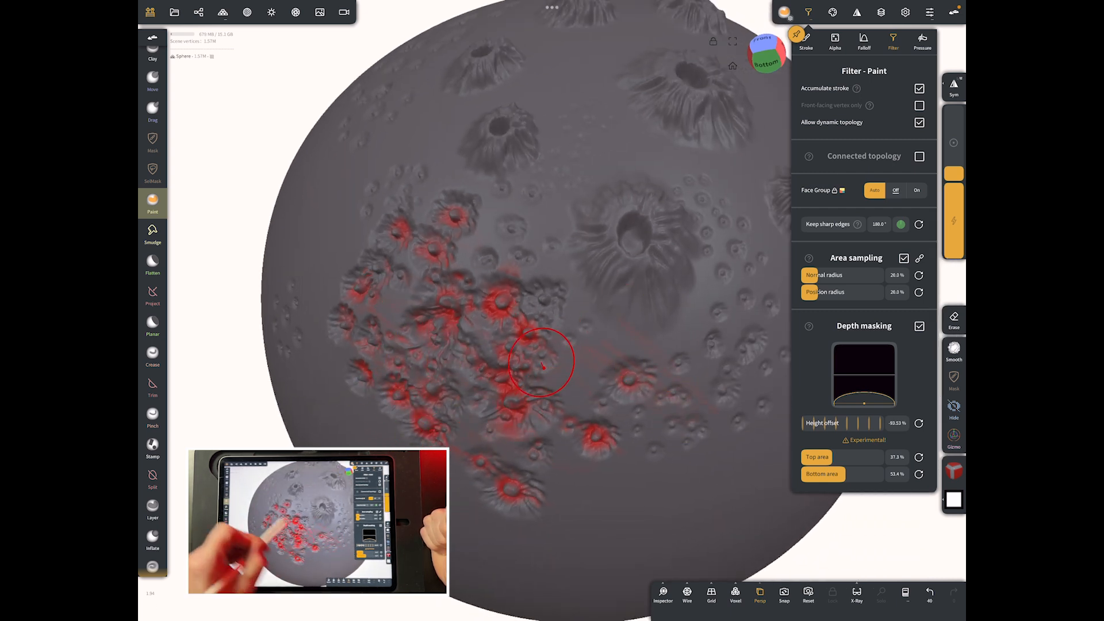
{"action": "left_click_drag", "start_coordinate": [542, 363], "coordinate": [648, 260]}
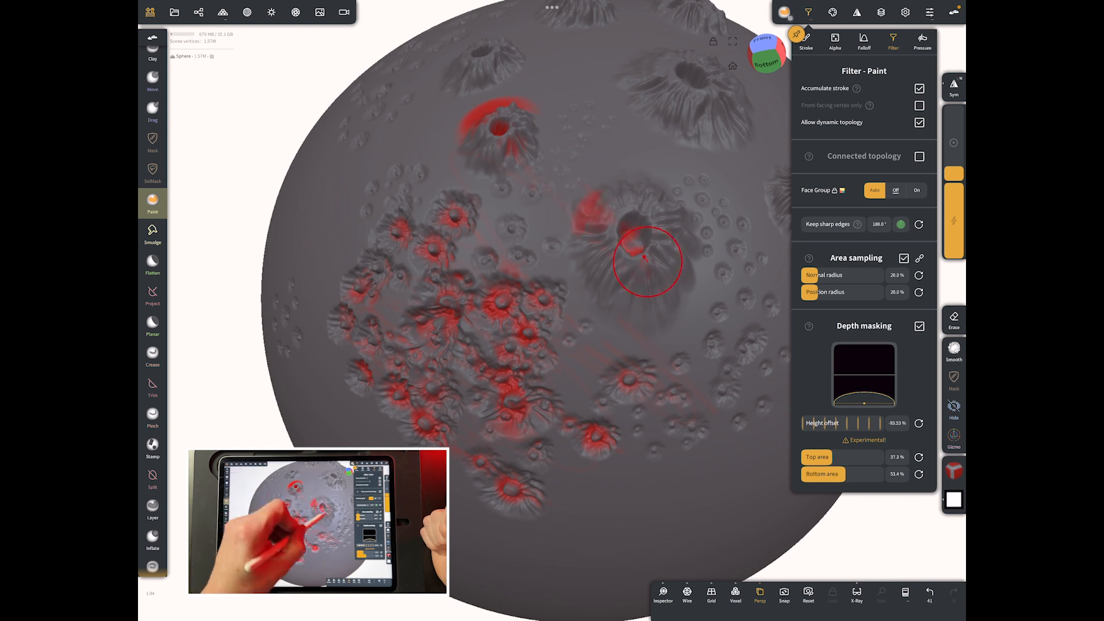
{"action": "left_click_drag", "start_coordinate": [645, 261], "coordinate": [717, 262]}
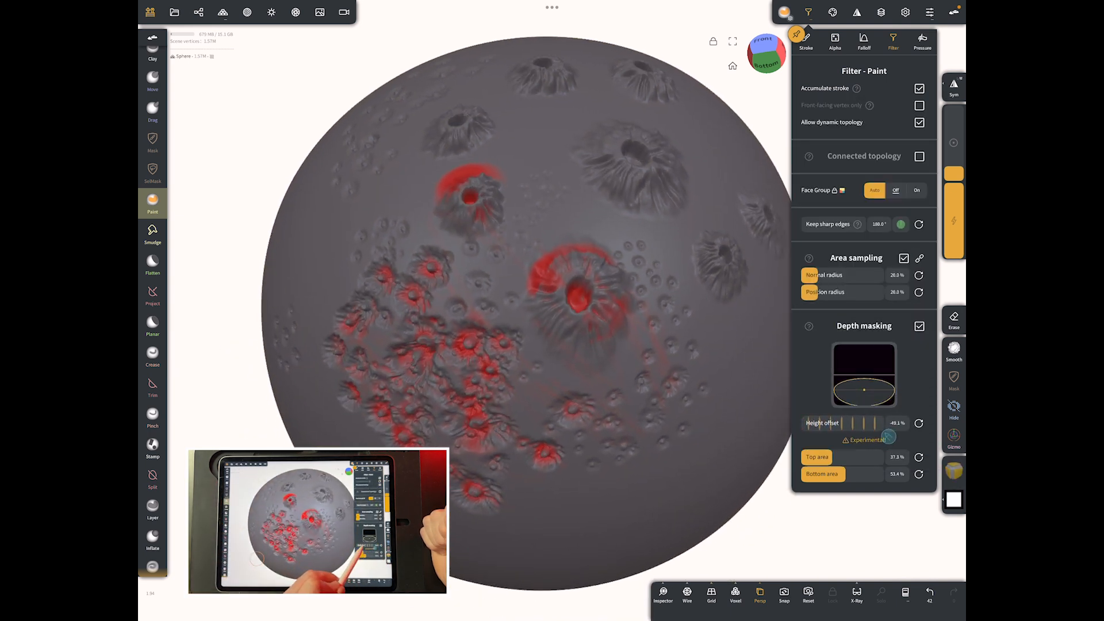
- Push the depth-mask height offset to the top and paint yellow on the crater rims
{"action": "left_click_drag", "start_coordinate": [844, 423], "coordinate": [887, 423]}
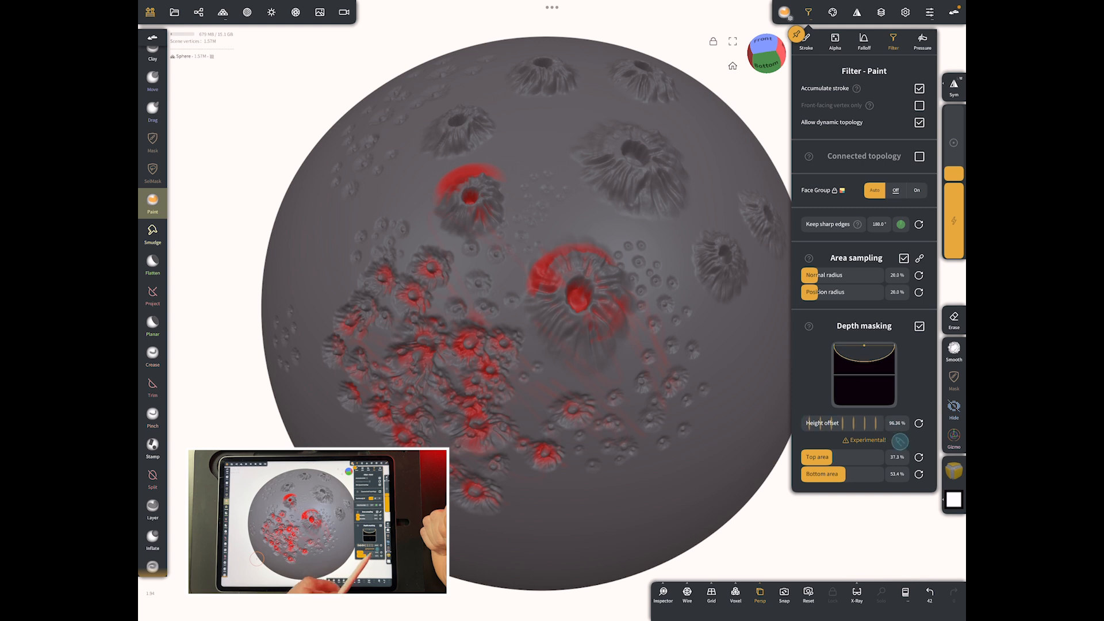
{"action": "left_click_drag", "start_coordinate": [831, 423], "coordinate": [880, 423]}
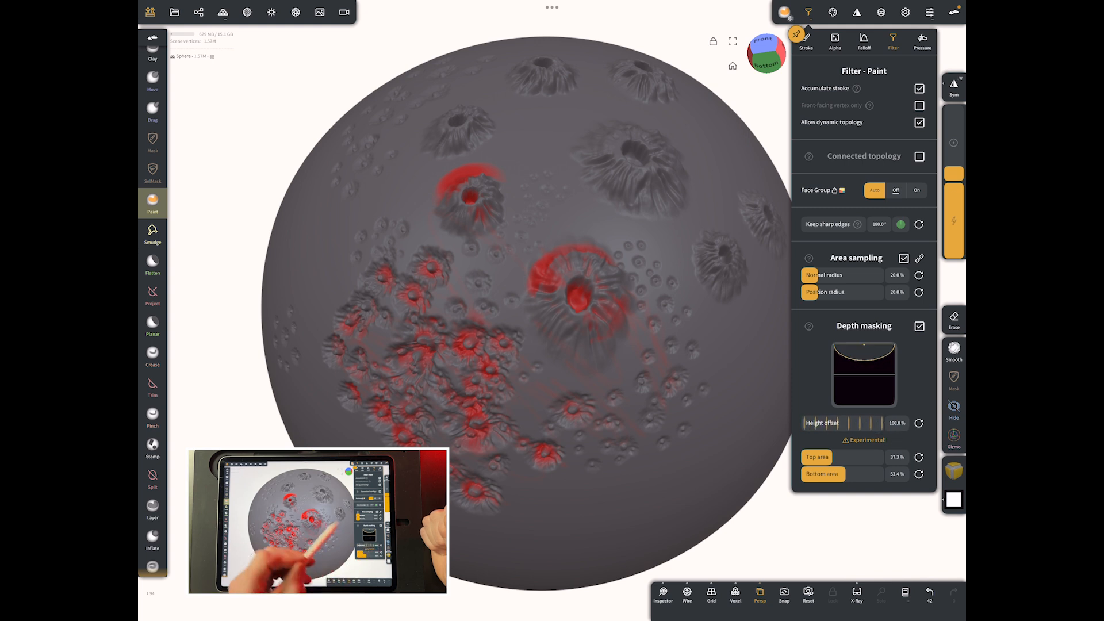
{"action": "left_click", "coordinate": [593, 305]}
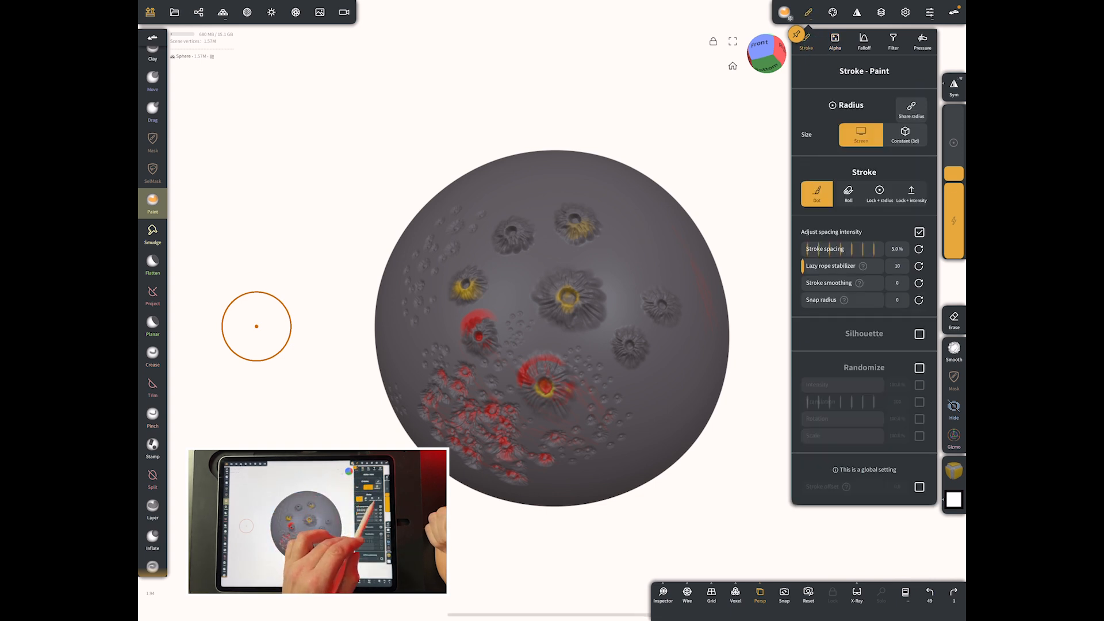
- Set the stroke to Lock + radius and review Falloff and Alpha settings
{"action": "left_click", "coordinate": [879, 193]}
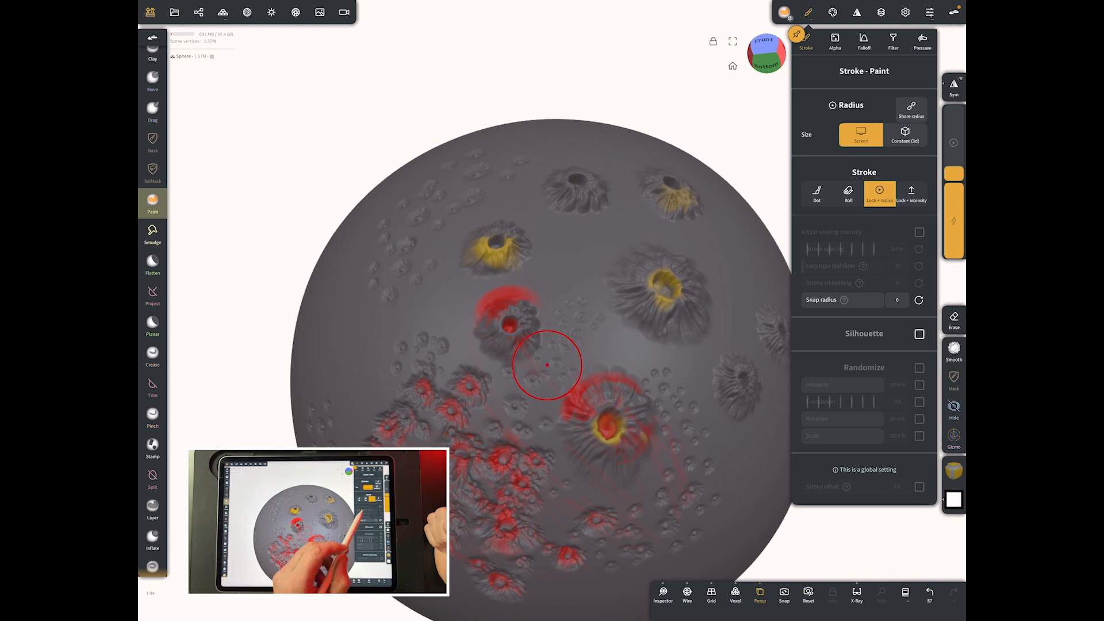
{"action": "left_click", "coordinate": [864, 40]}
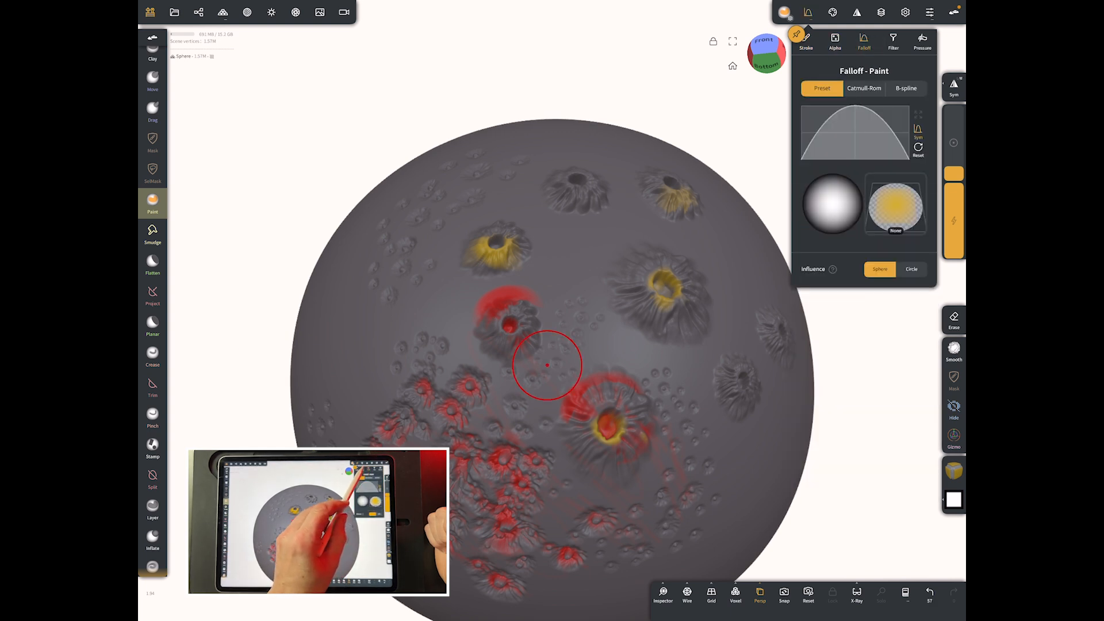
{"action": "left_click", "coordinate": [834, 41]}
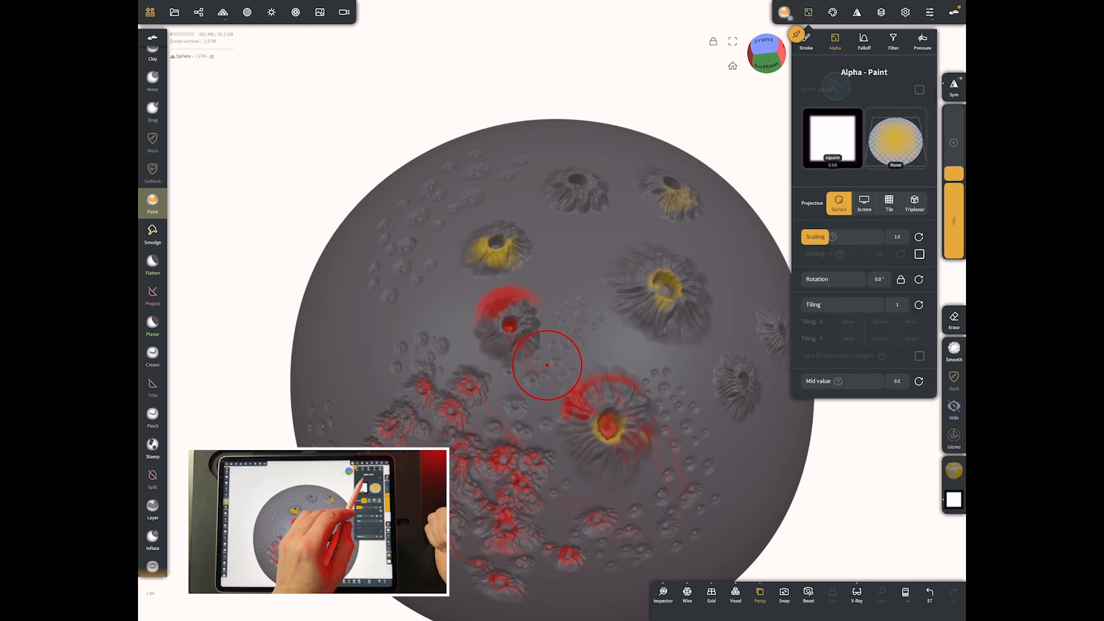
{"action": "left_click", "coordinate": [894, 41]}
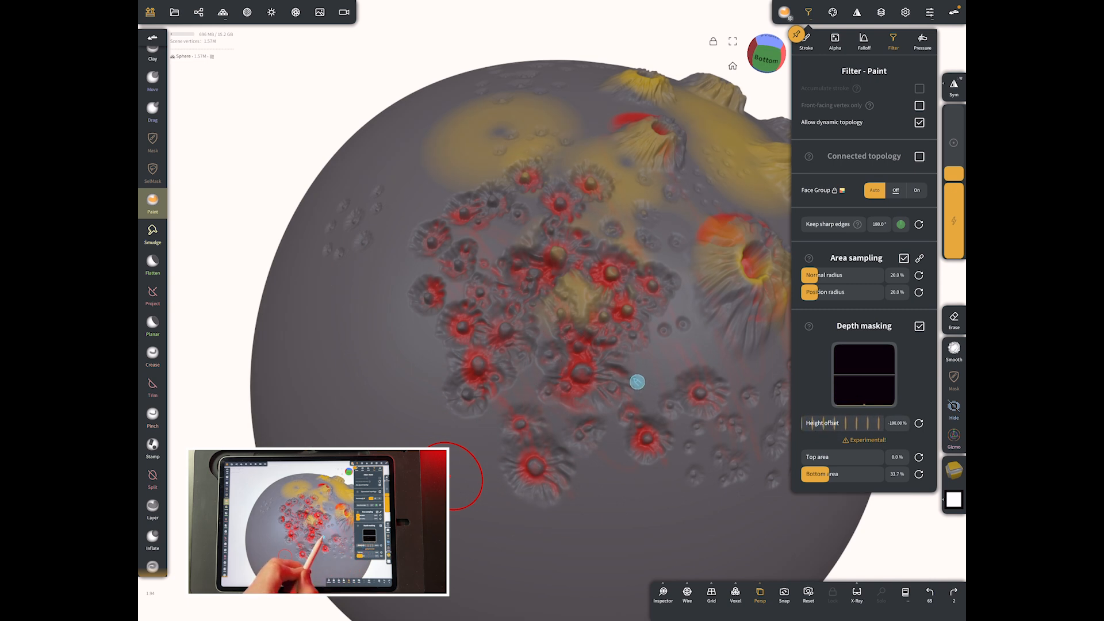
- Stamp another broad yellow patch, then switch to the horned demon bust scene
{"action": "left_click_drag", "start_coordinate": [810, 456], "coordinate": [827, 461]}
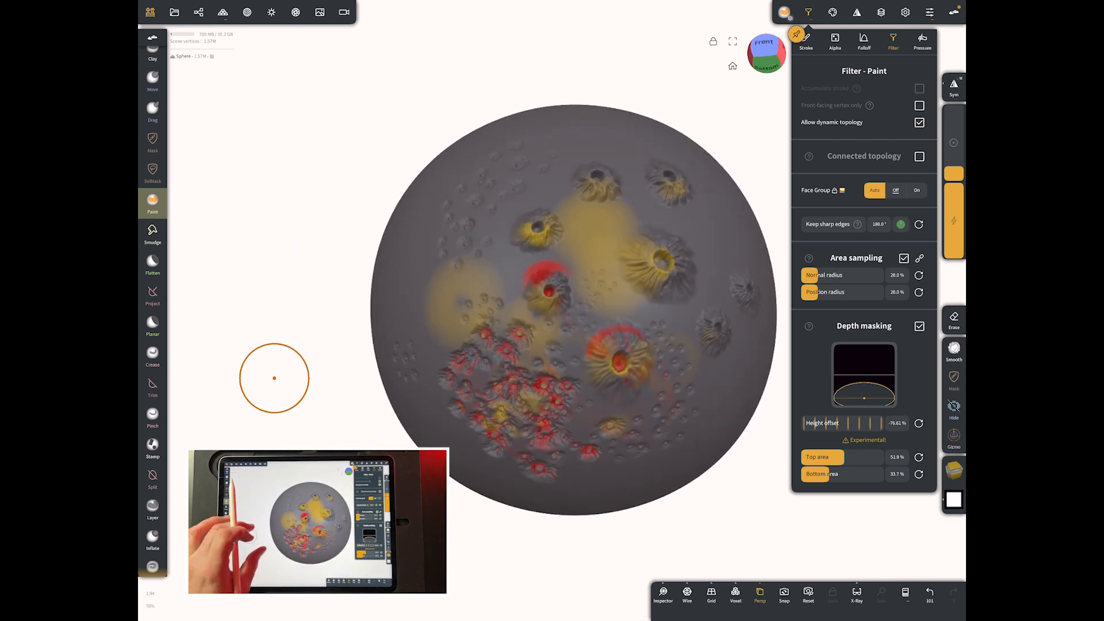
{"action": "left_click", "coordinate": [174, 13]}
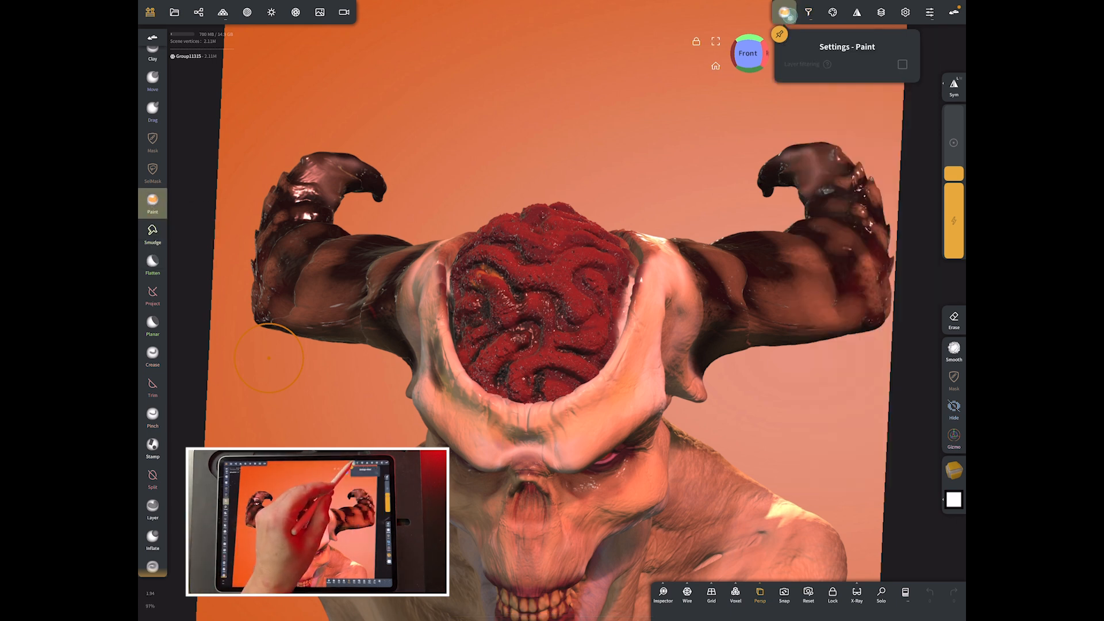
- Raise the depth-mask height offset to about 87% and switch paint strokes to Dot
{"action": "left_click", "coordinate": [893, 37]}
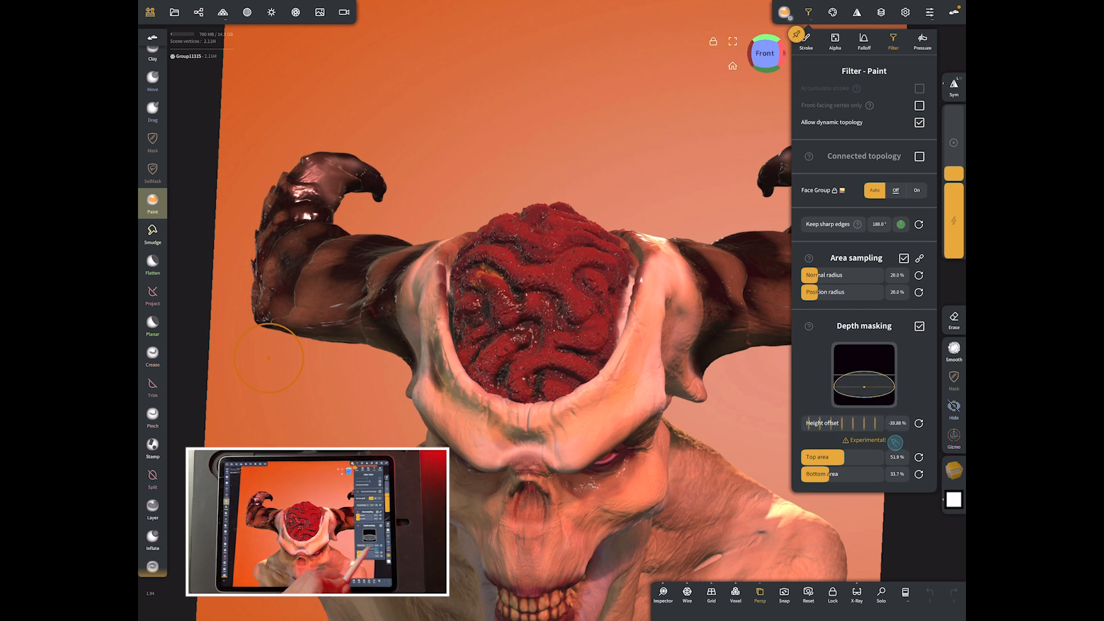
{"action": "left_click_drag", "start_coordinate": [844, 423], "coordinate": [873, 423]}
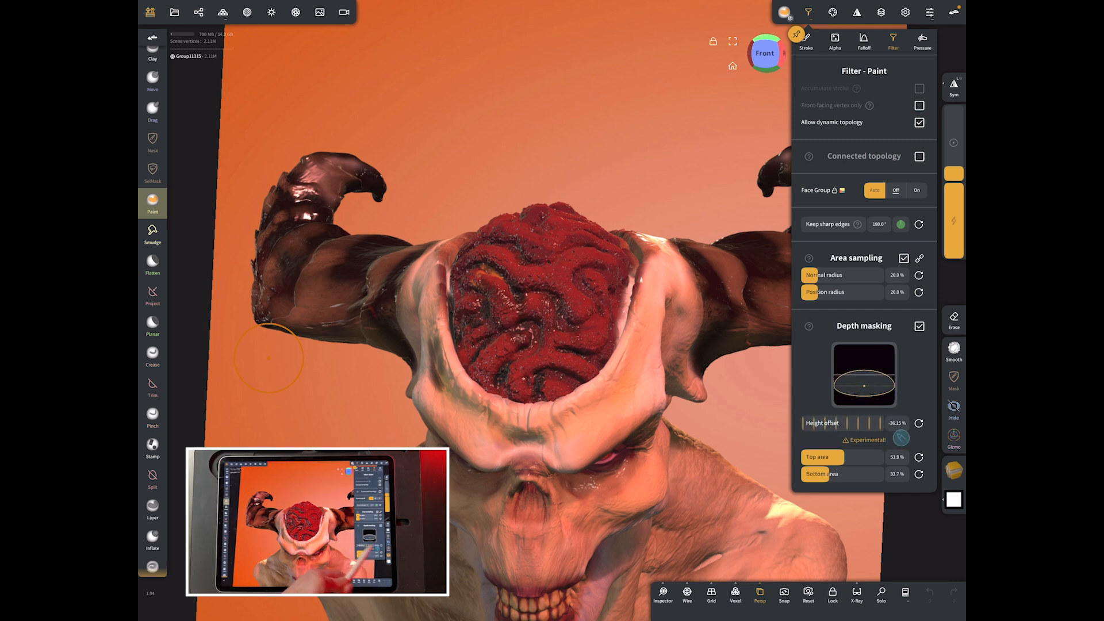
{"action": "left_click_drag", "start_coordinate": [806, 423], "coordinate": [862, 423]}
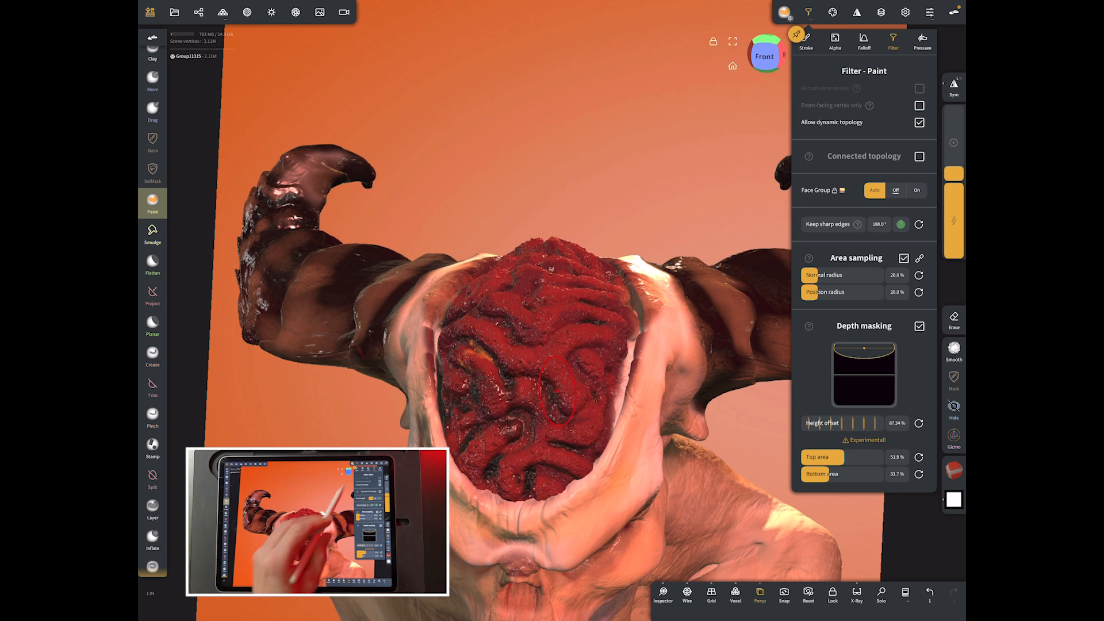
{"action": "left_click", "coordinate": [805, 40]}
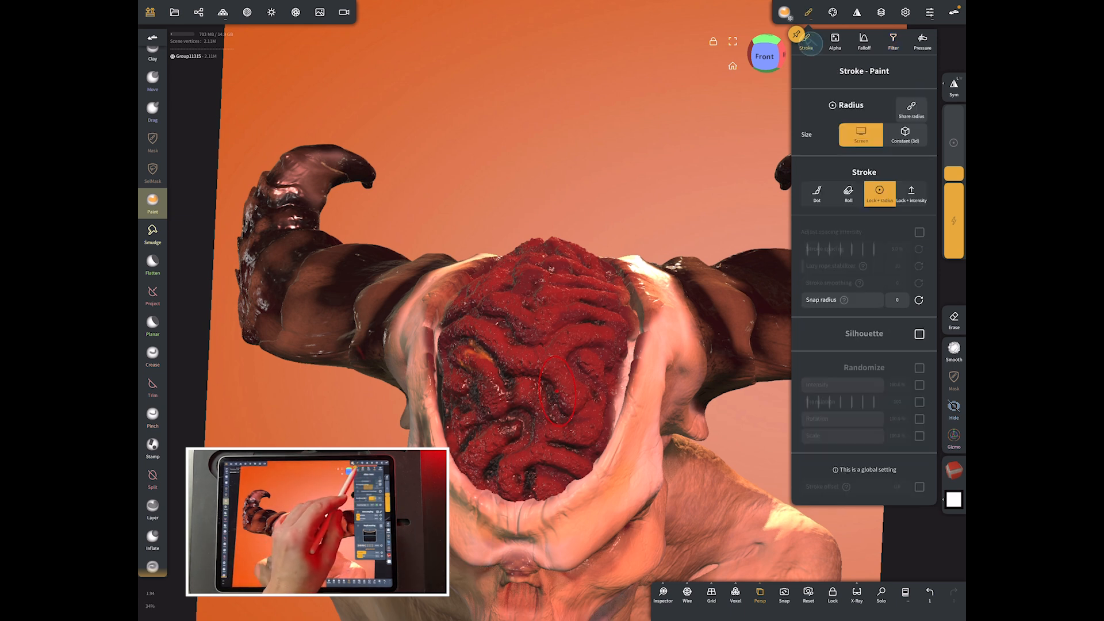
{"action": "left_click", "coordinate": [816, 194]}
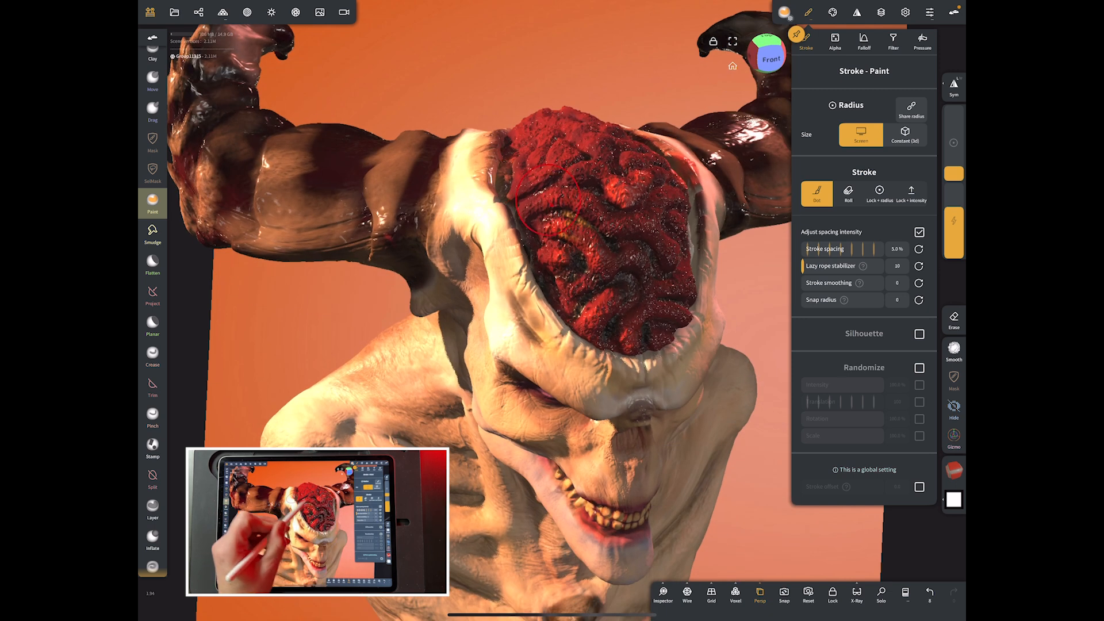
- Paint red over the brain's raised folds, then reset the height offset to zero
{"action": "left_click", "coordinate": [893, 41]}
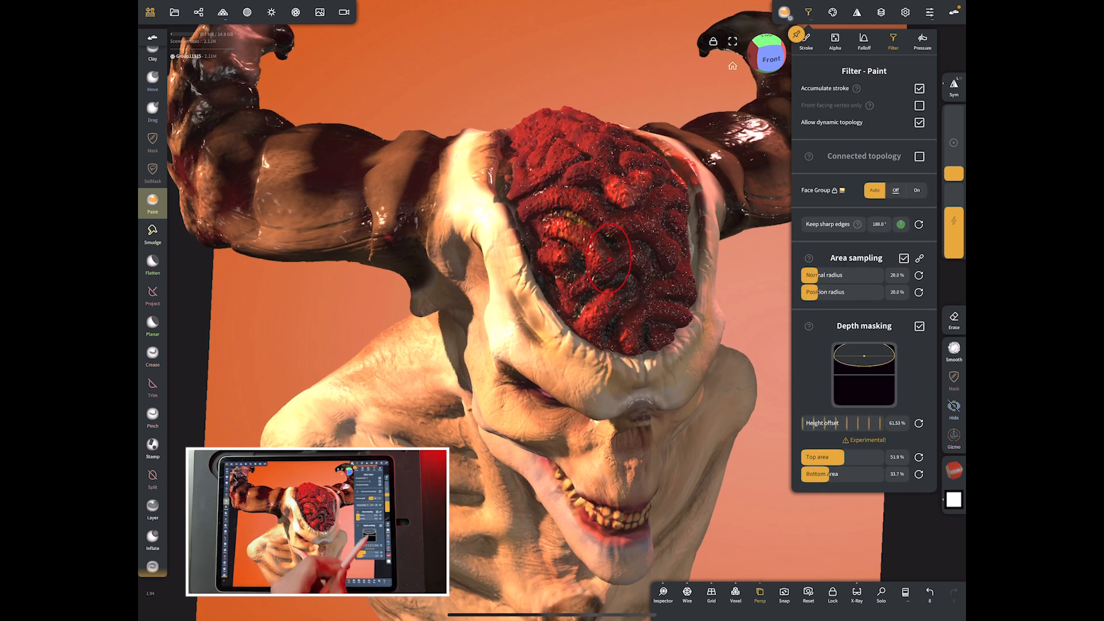
{"action": "left_click_drag", "start_coordinate": [602, 257], "coordinate": [662, 341]}
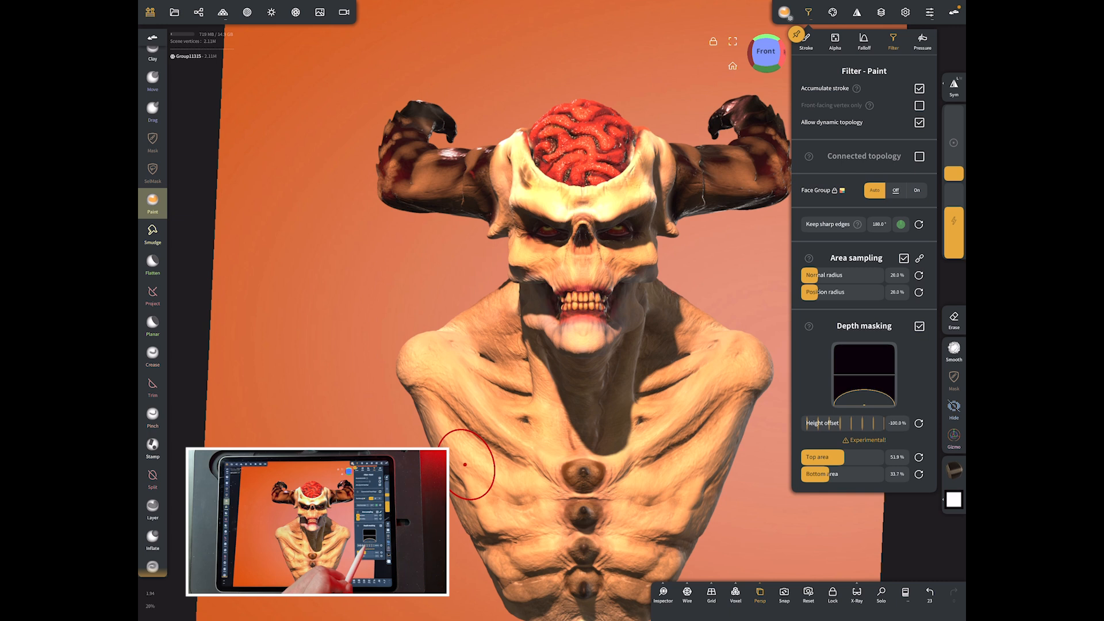
{"action": "left_click_drag", "start_coordinate": [806, 423], "coordinate": [872, 422]}
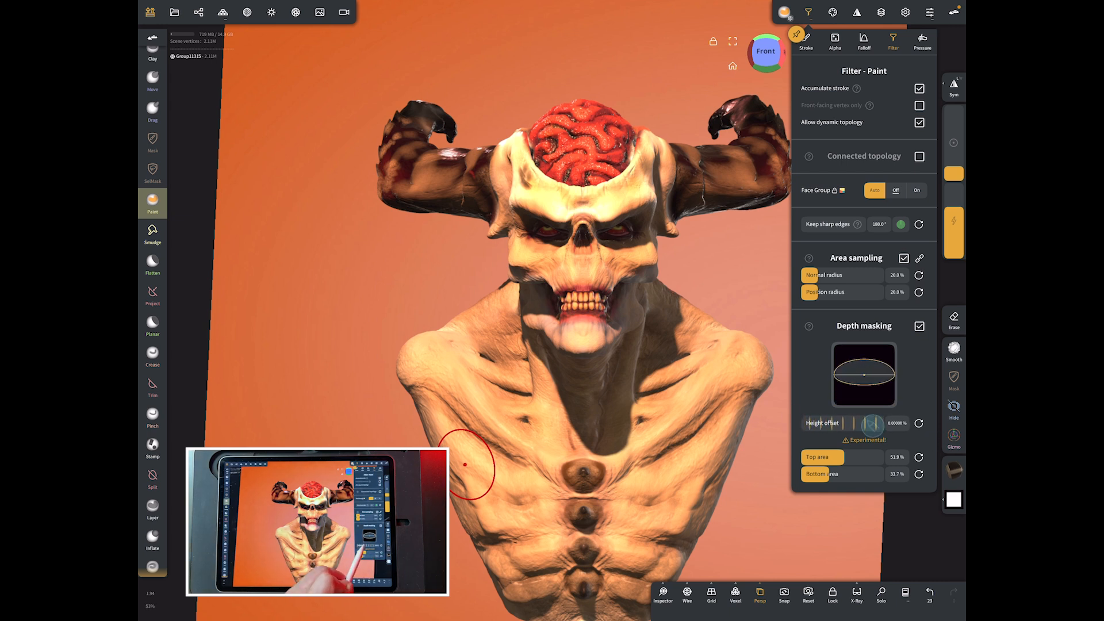